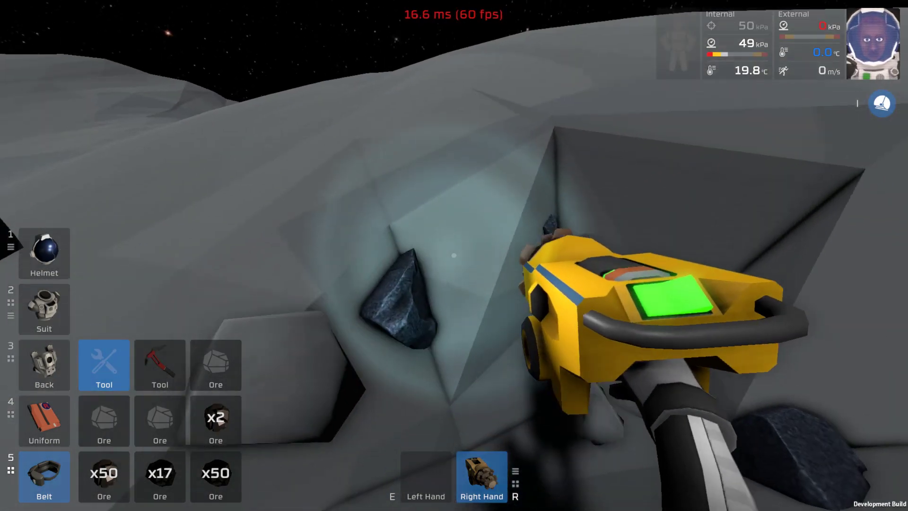
Drill ore out of the grey rock face into the belt slots
left_click(453, 255)
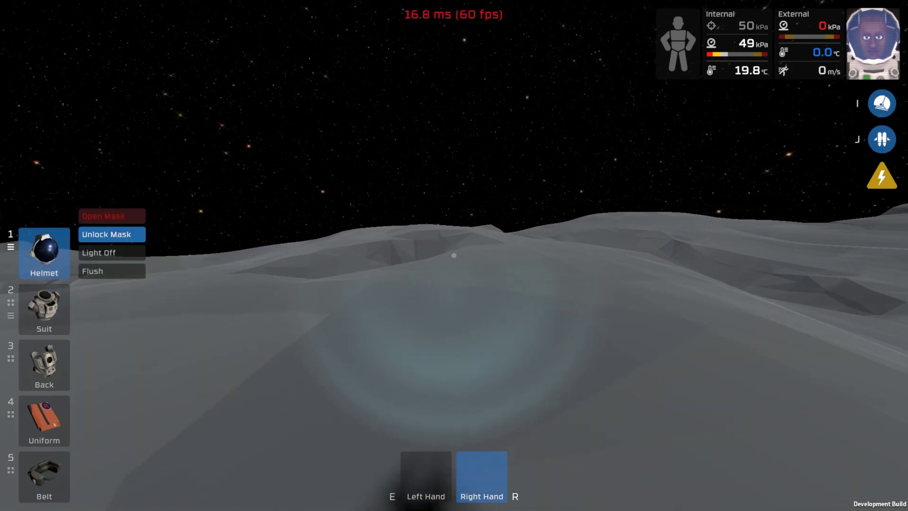
Bring up the helmet slot's context options in the inventory panel
left_click(44, 309)
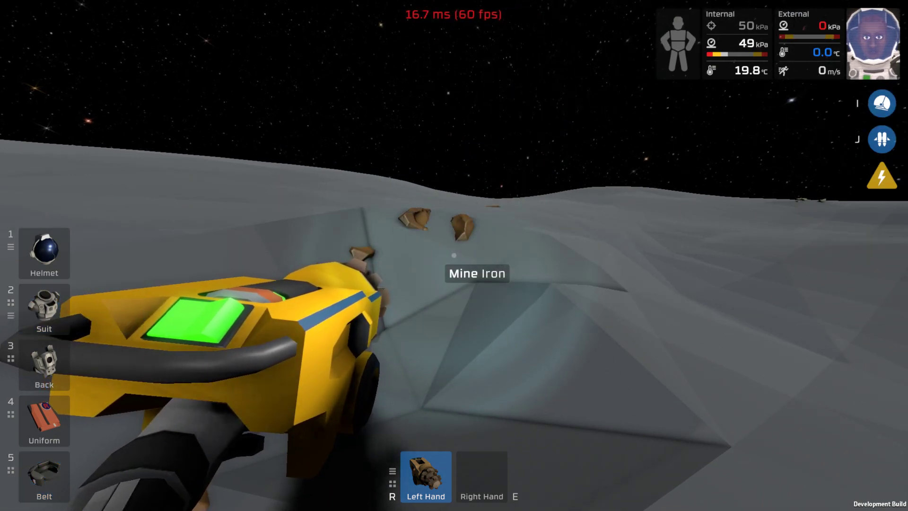
Drill the iron ore vein loose with the mining drill
left_click(44, 254)
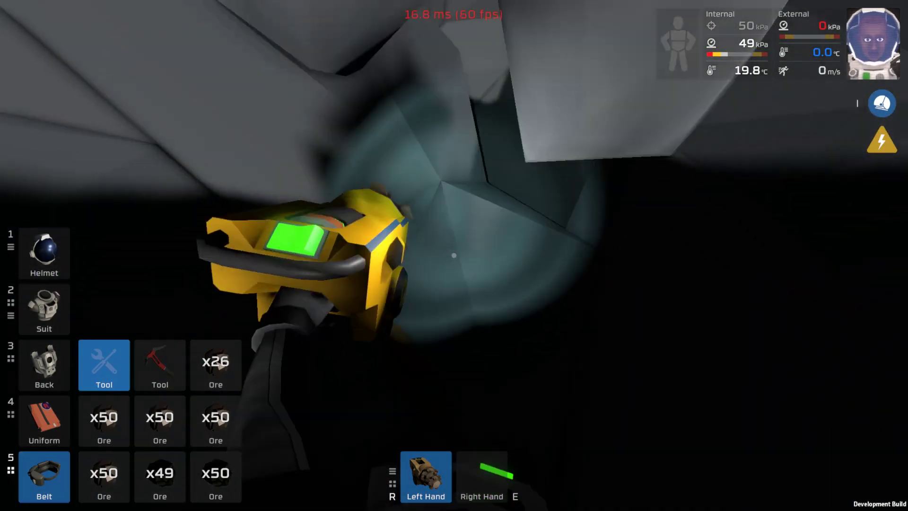
Mine more ore from the cave walls until the belt stacks reach fifty
left_click(453, 254)
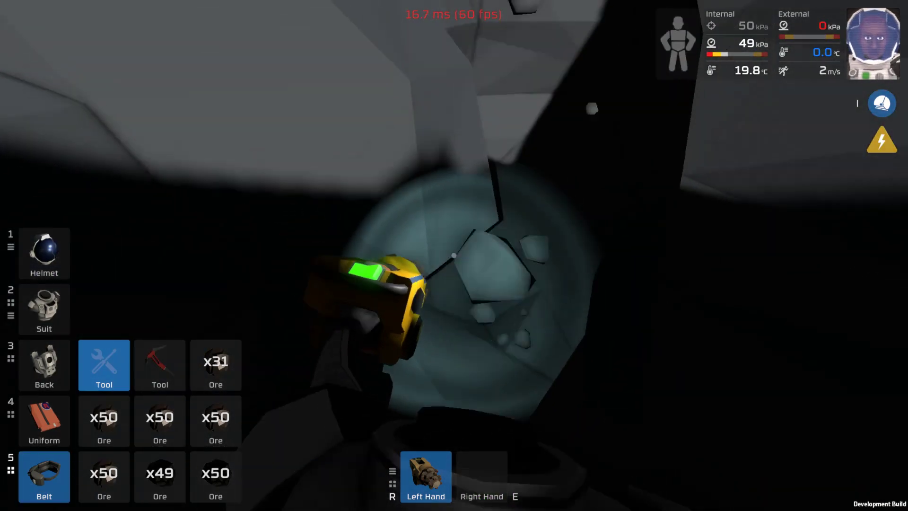
left_click(453, 255)
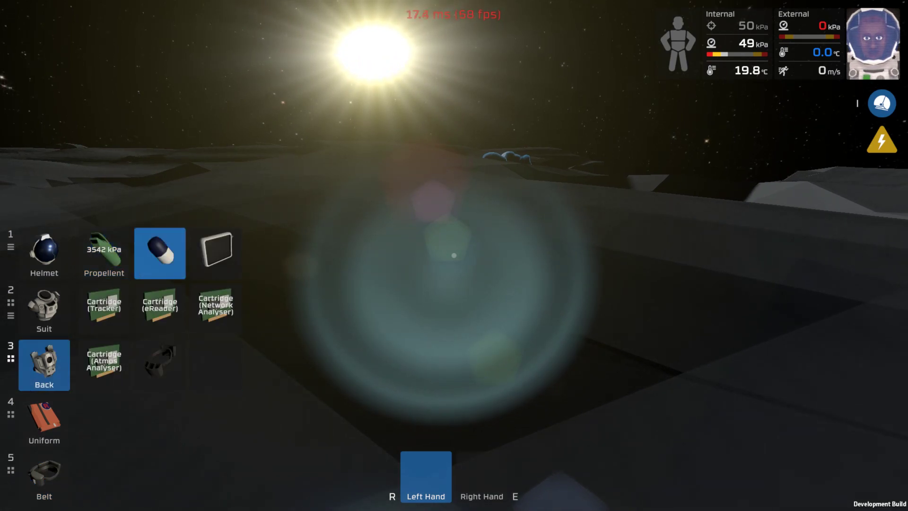
Move the tablet from the backpack into the left hand and switch it on
left_click(215, 254)
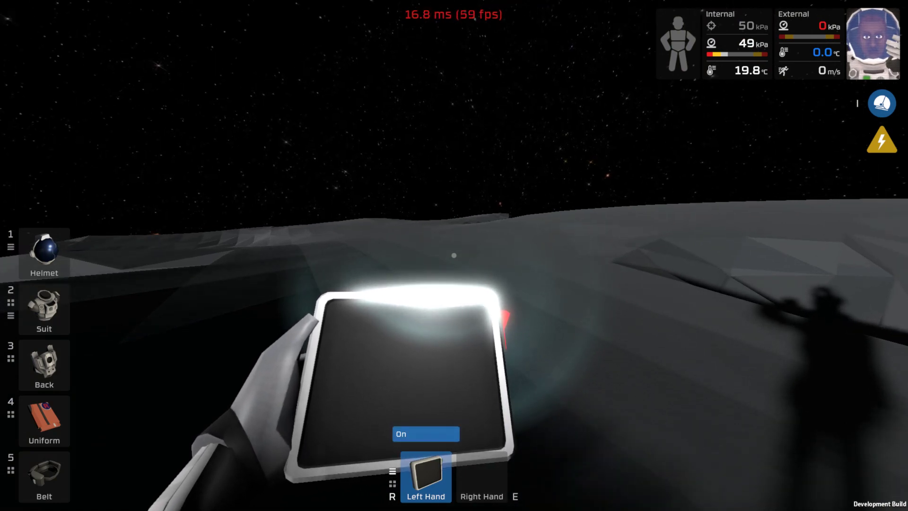
left_click(426, 433)
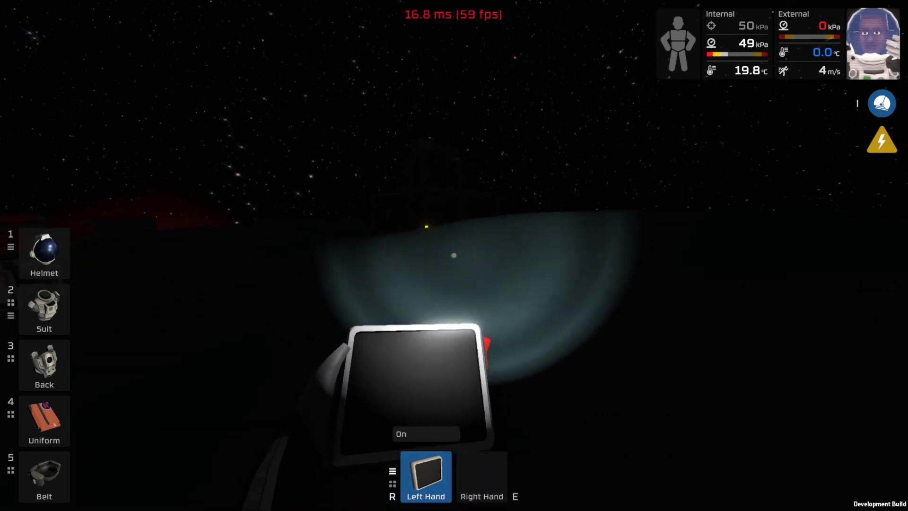
Bring up the suit's settings after walking to the framework structure
left_click(43, 309)
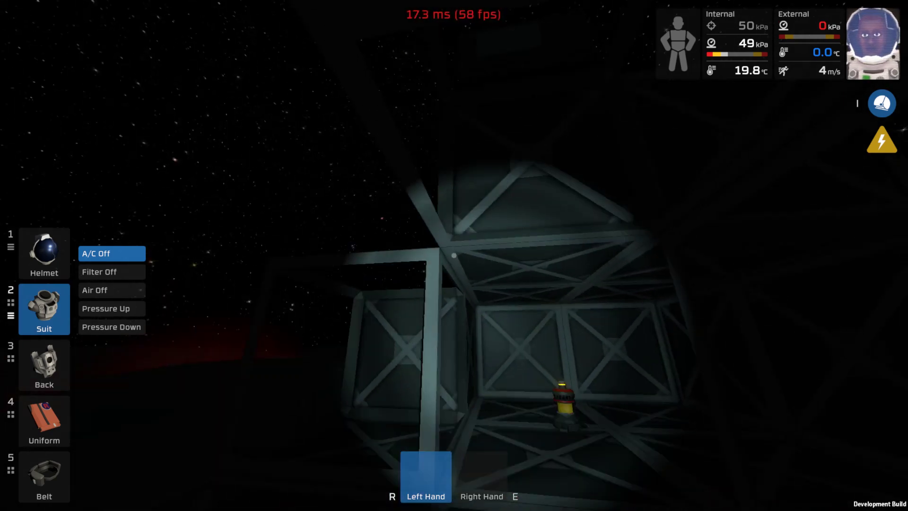
Switch the power control's master switch on to power the base
left_click(112, 253)
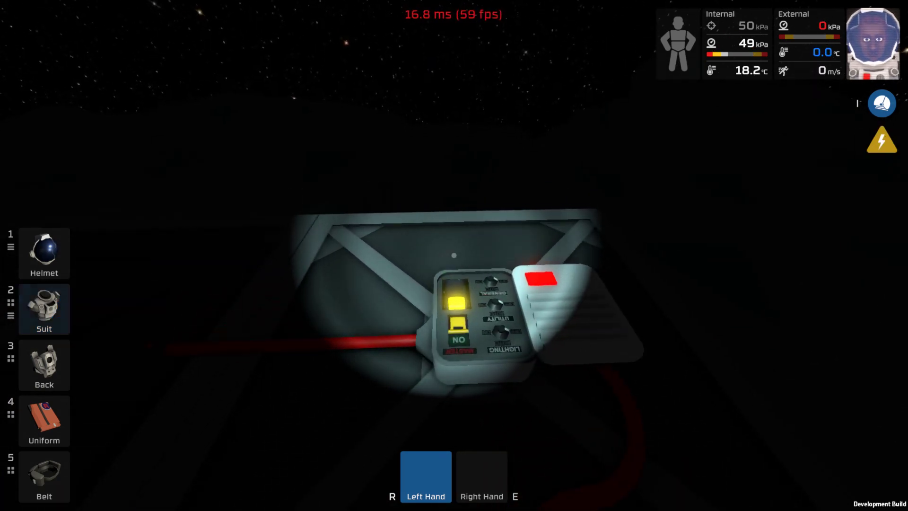
left_click(44, 309)
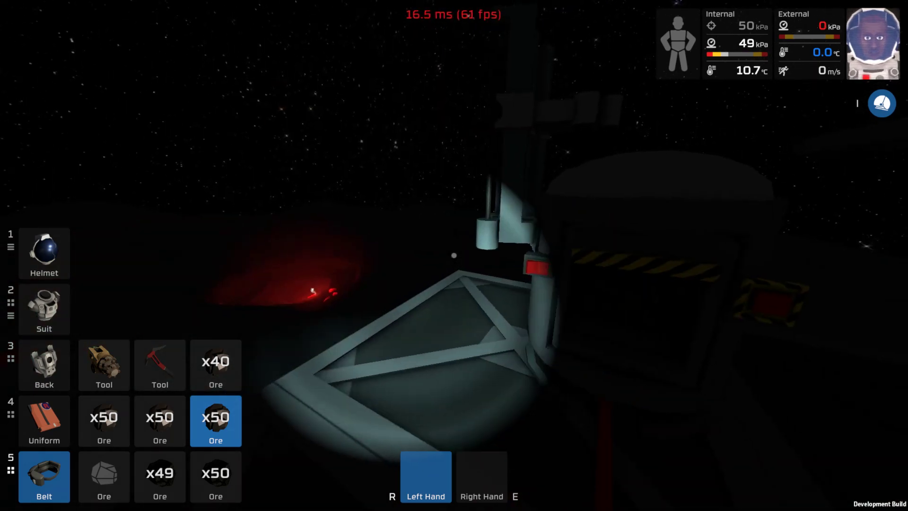
mouse_move(454, 255)
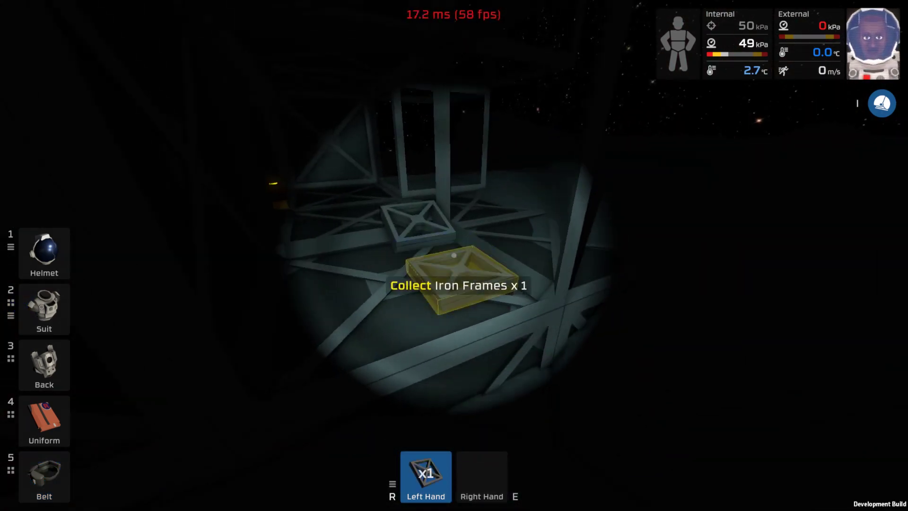
left_click(452, 256)
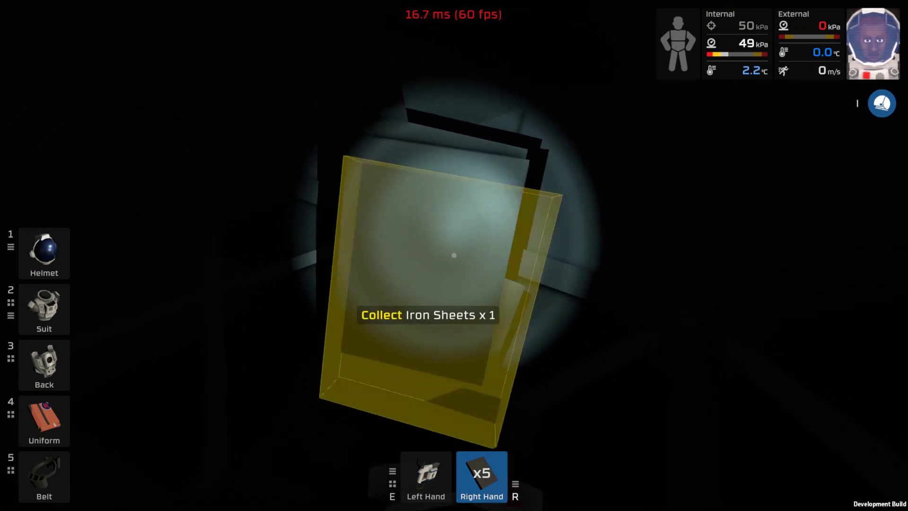
Place another iron frame on the structure, ready for plating with 15 iron sheets
left_click(453, 254)
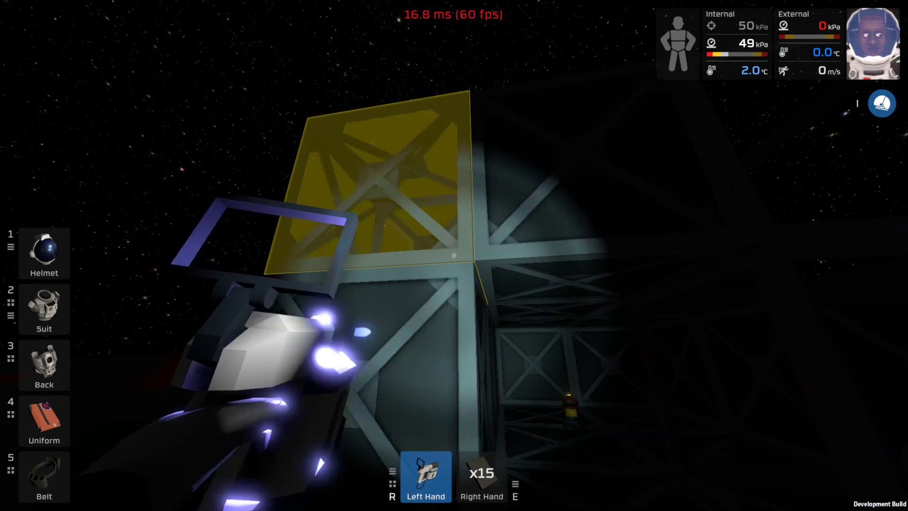
Plate the iron frames with sheets, bringing the stack down to eight
left_click(453, 255)
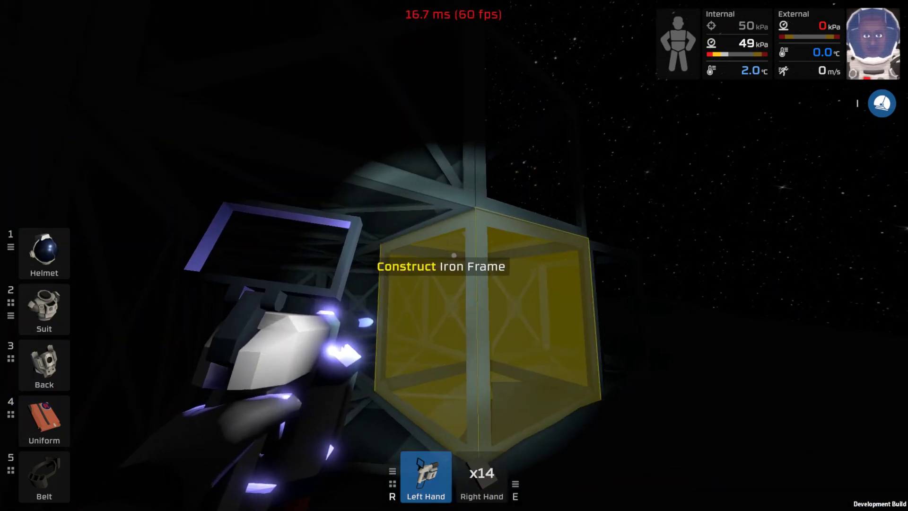
left_click(452, 256)
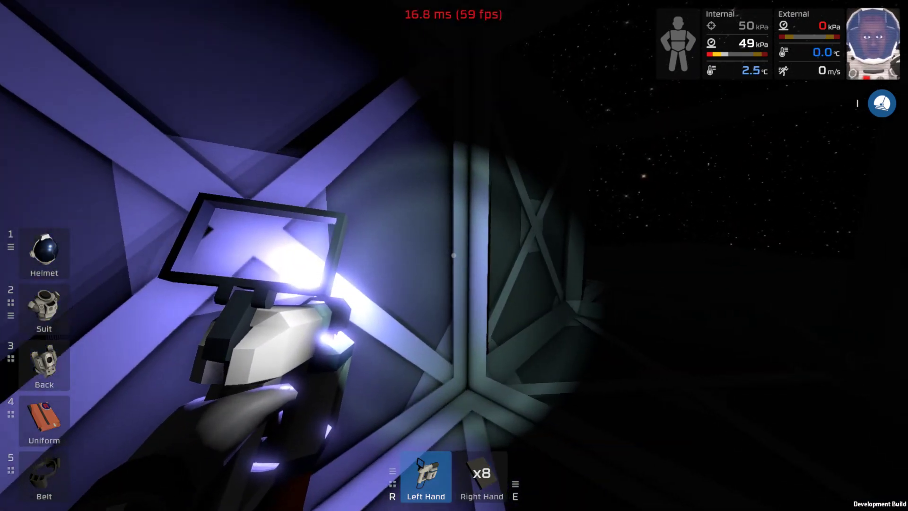
left_click(453, 254)
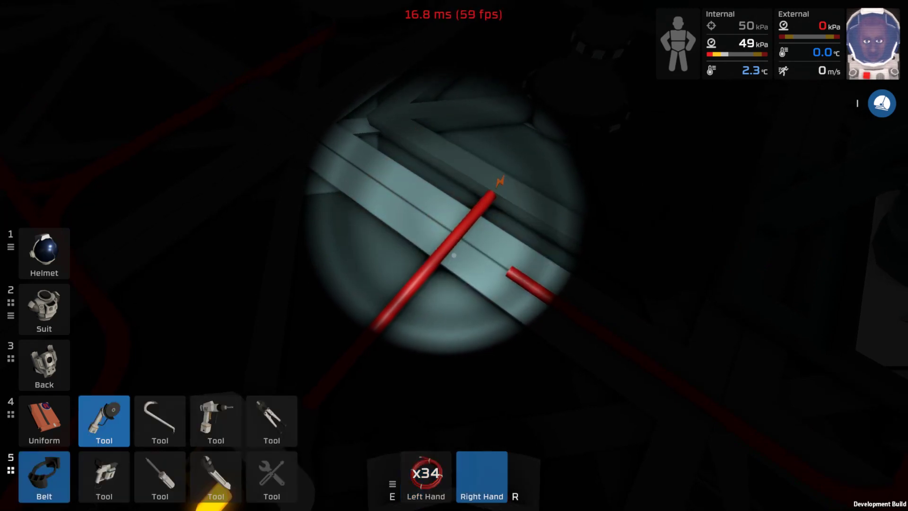
Cut away the straight cable piece on the iron frame with the wire cutters
left_click(271, 419)
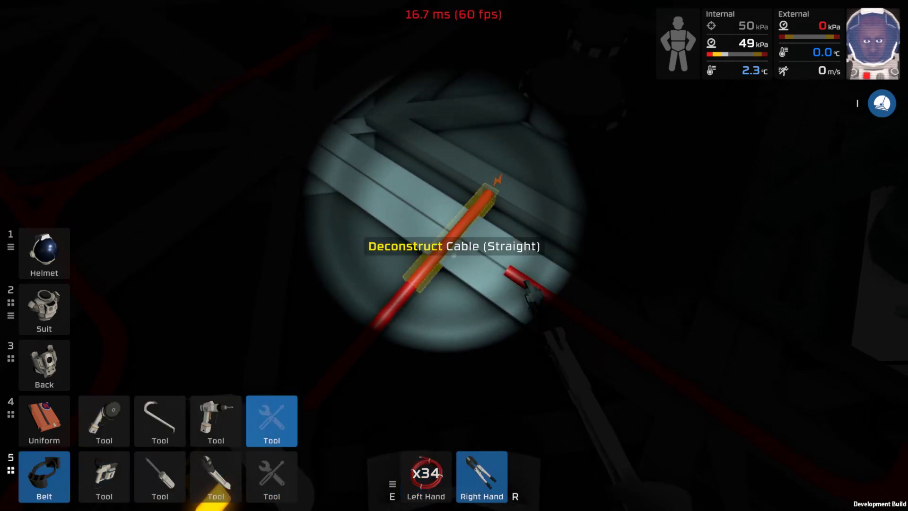
left_click(461, 237)
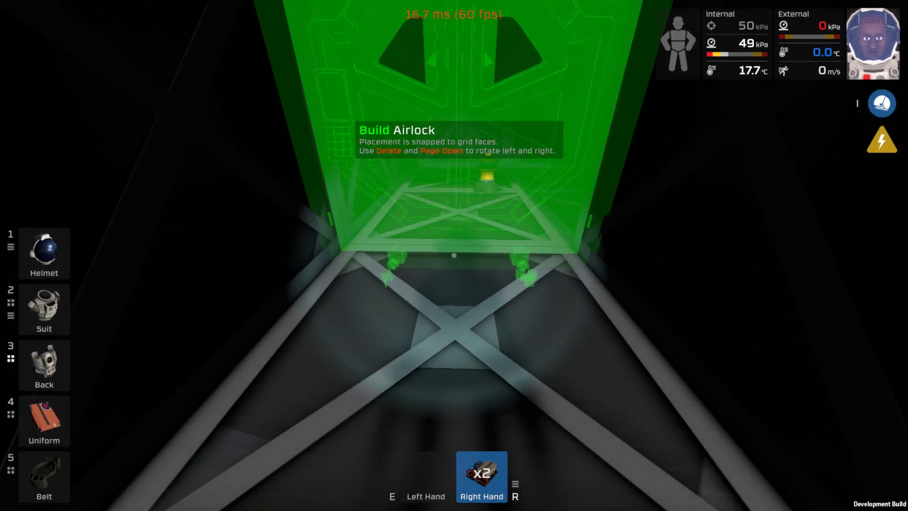
Place the airlock kit in the corridor frame opening and finish assembling it
left_click(454, 254)
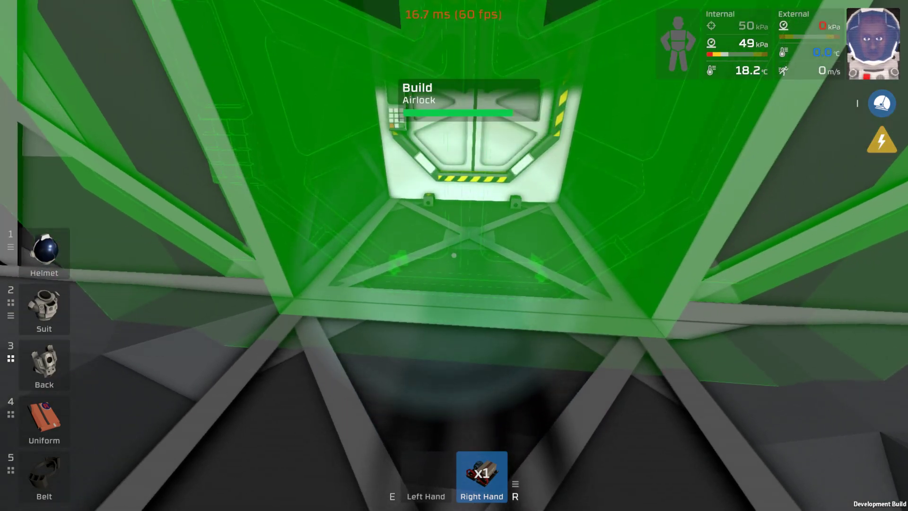
left_click(482, 475)
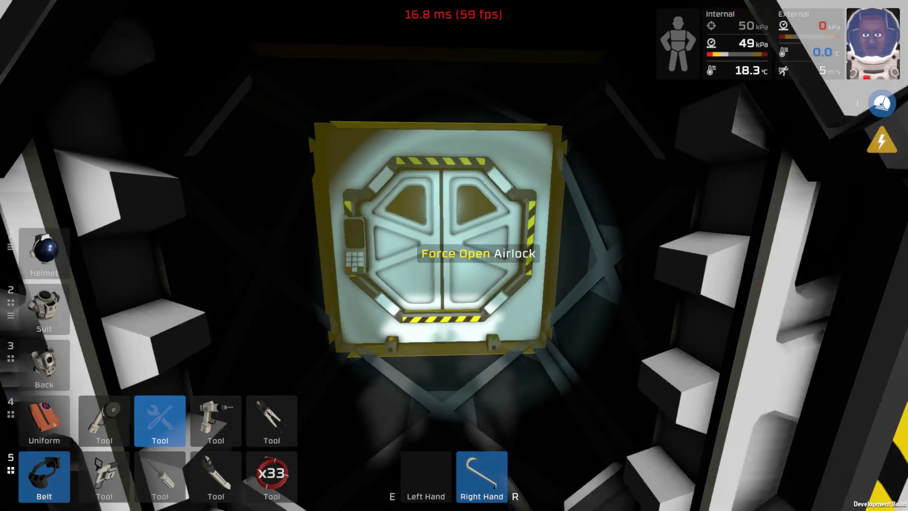
Force the new airlock's doors open with the crowbar
left_click(476, 253)
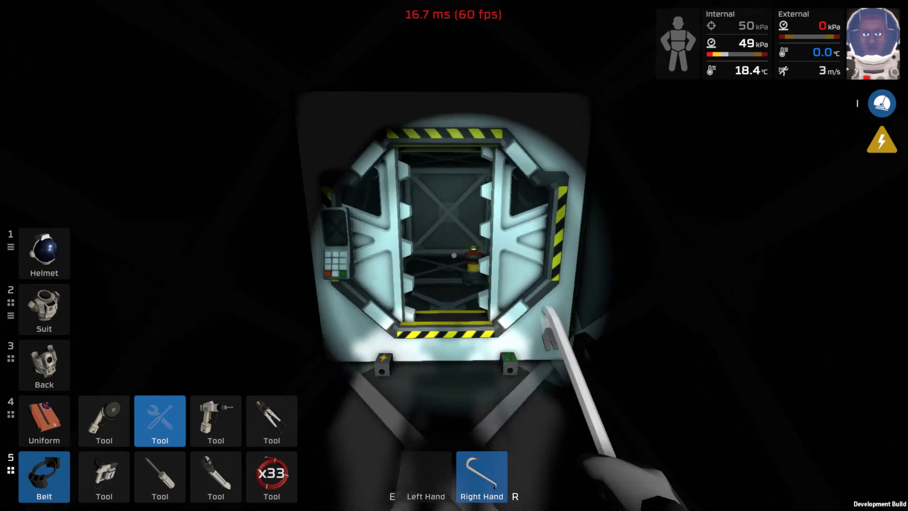